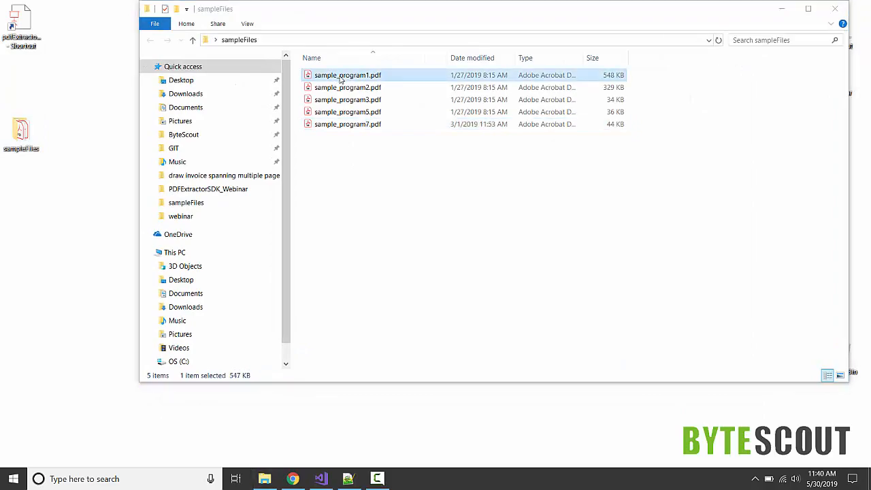
Copy sample_program1.pdf from the sampleFiles folder for use in the project
double_click(340, 75)
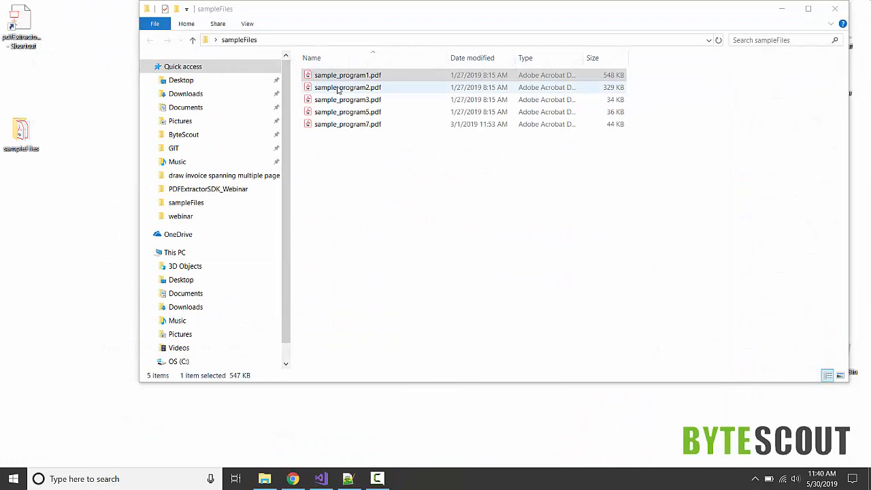
right_click(347, 75)
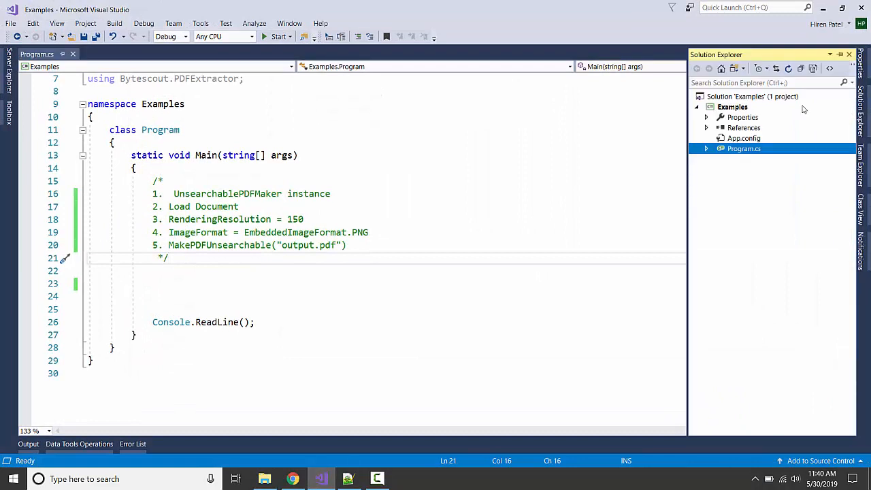
Paste sample_program1.pdf into the Examples project and view its file properties
right_click(733, 106)
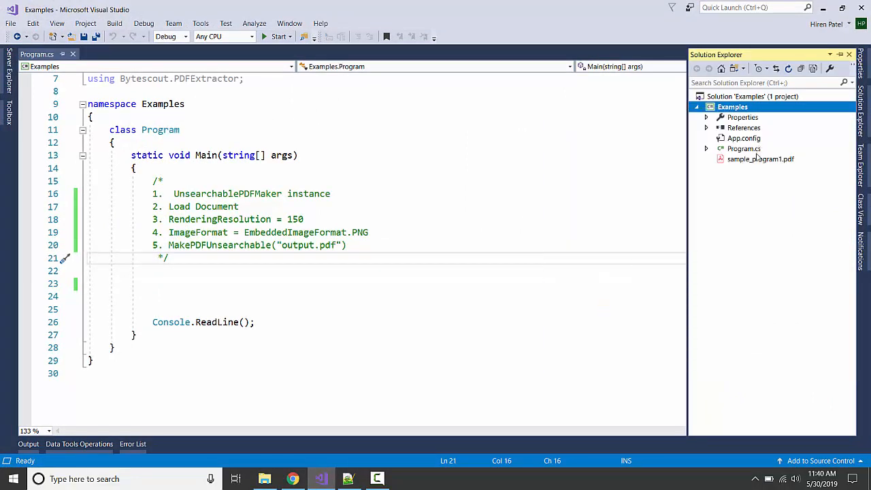
right_click(759, 158)
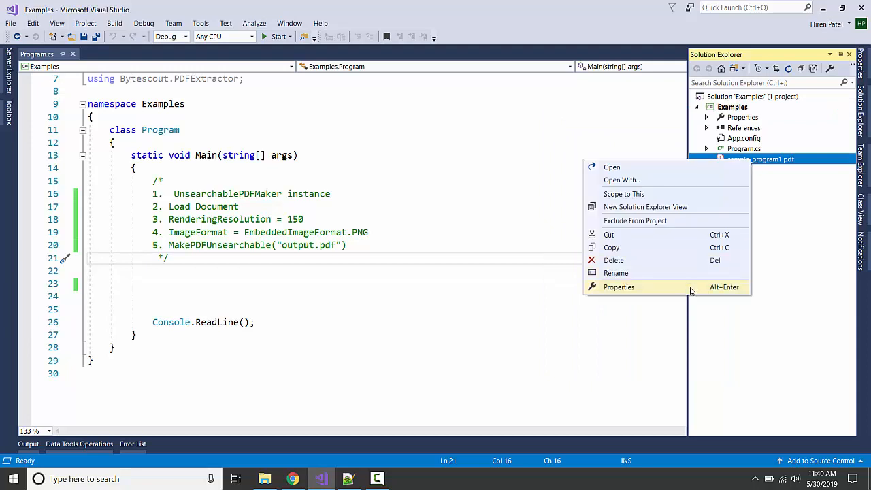
click(618, 285)
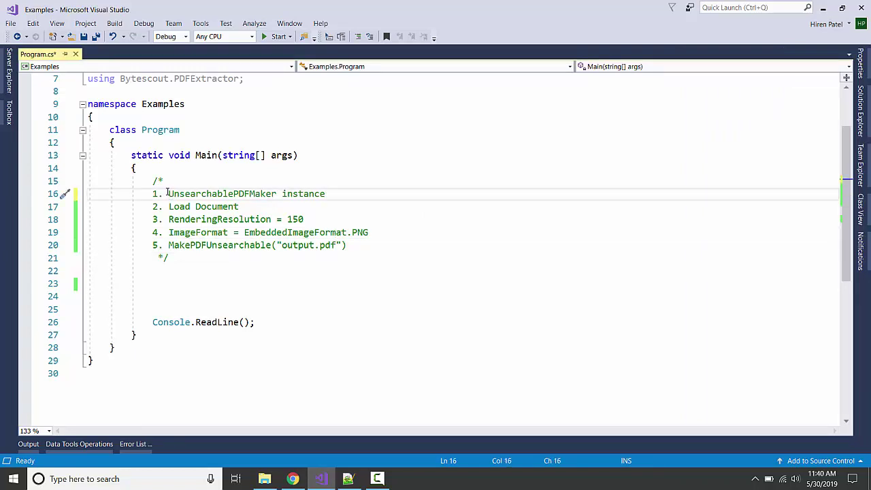
Add blank lines under the five-step plan comment and save Program.cs
double_click(216, 207)
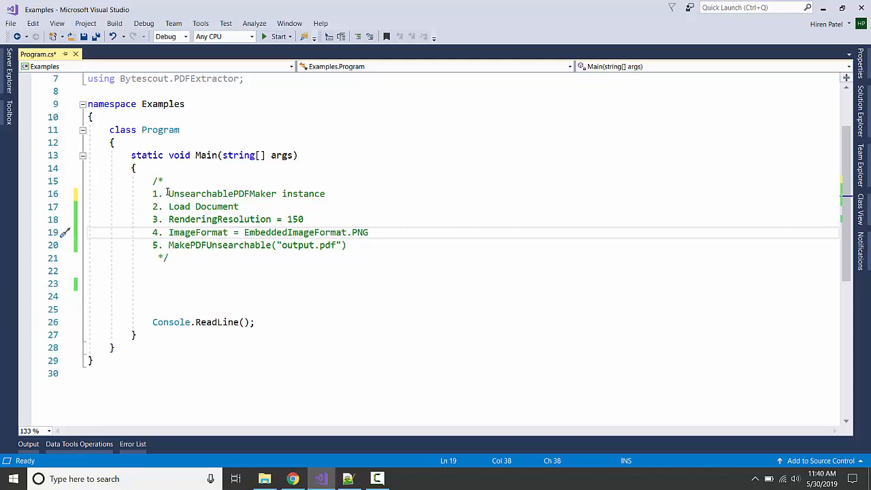
click(243, 231)
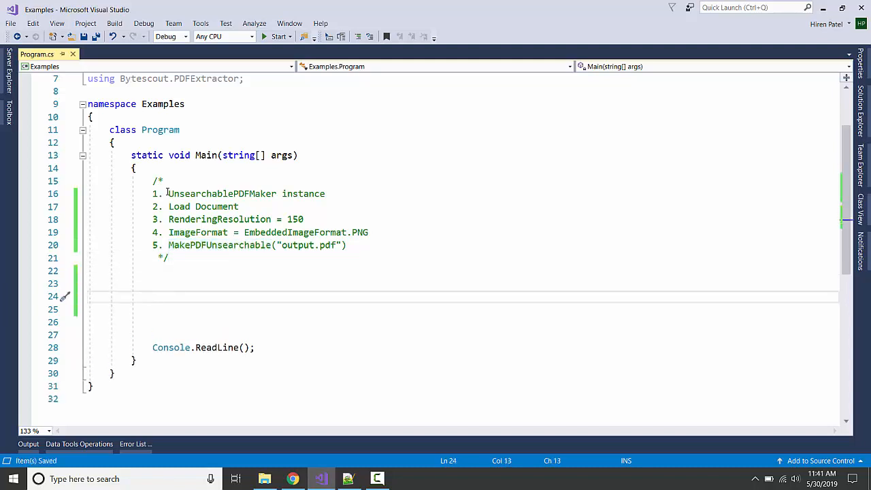
Write a using block creating new UnsearchablePDFMaker("demo","demo")
text(using)
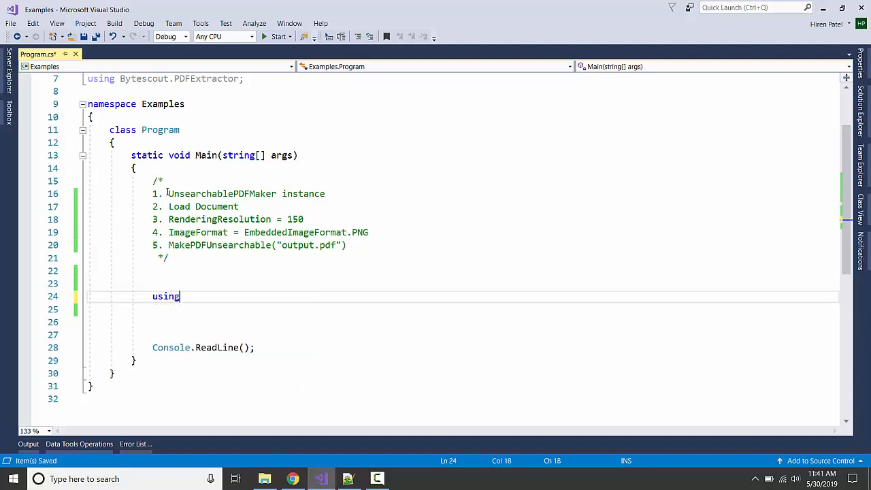
text((UnsearchablePDFMaker uns)
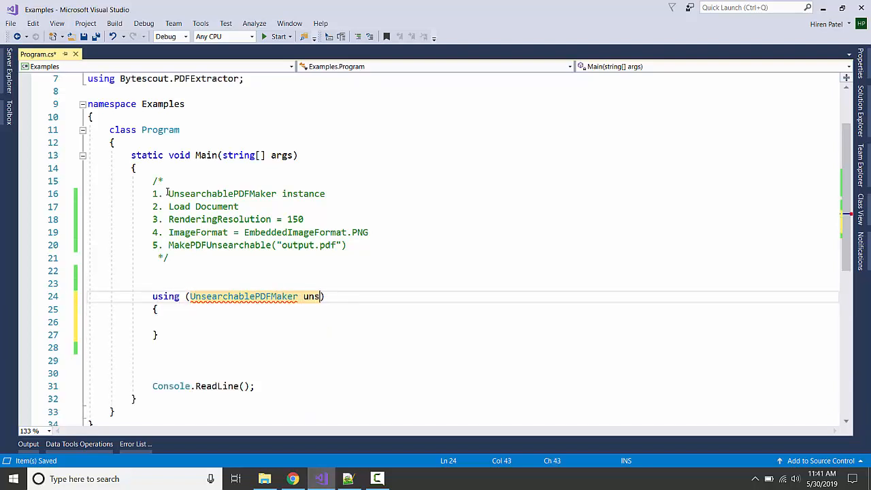
text(earch)
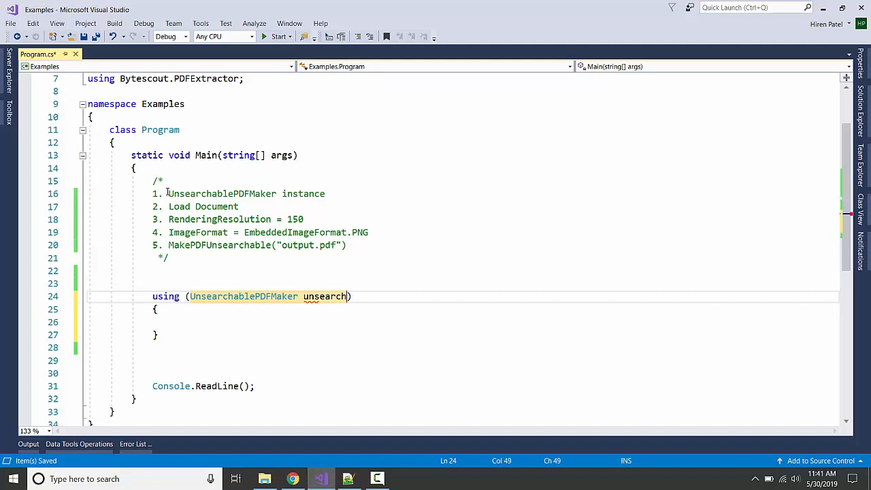
text(ablePDFMaker)
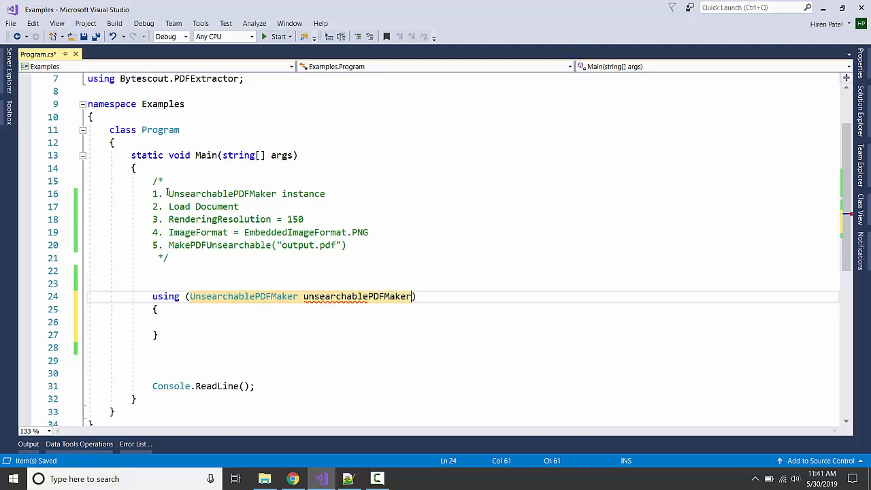
text(= new UnsearchablePDFMaker)
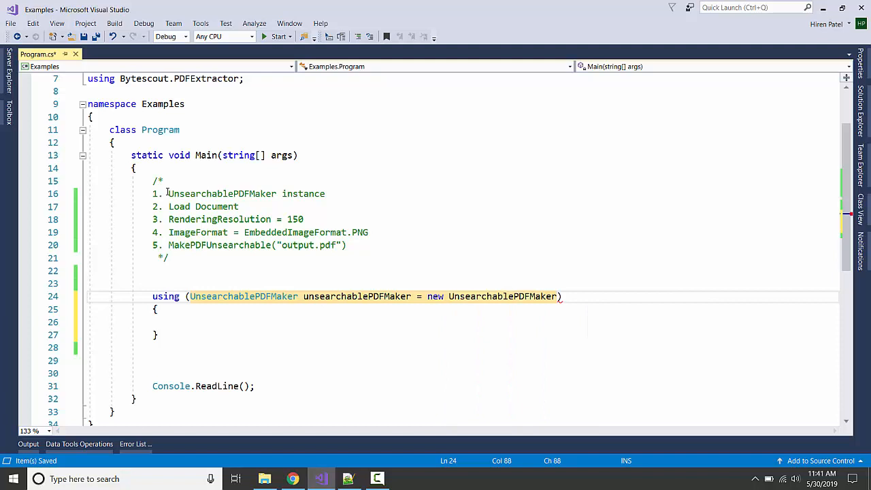
text("demo")
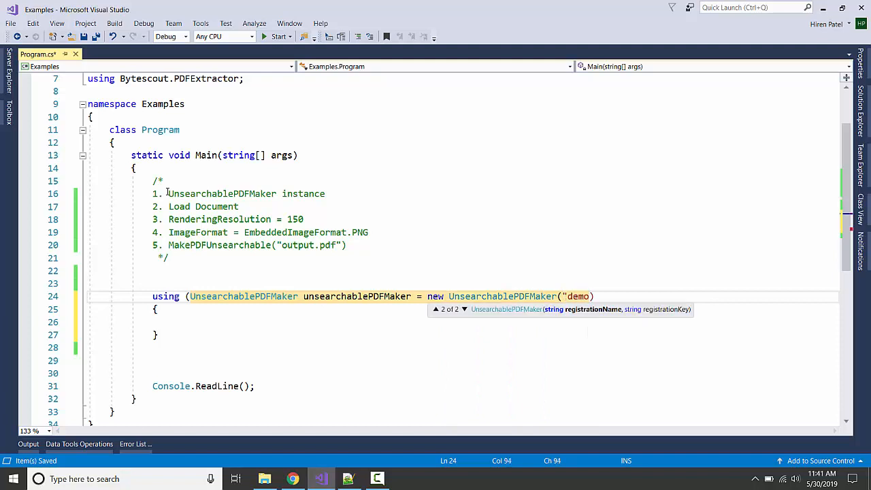
text(,"demo)
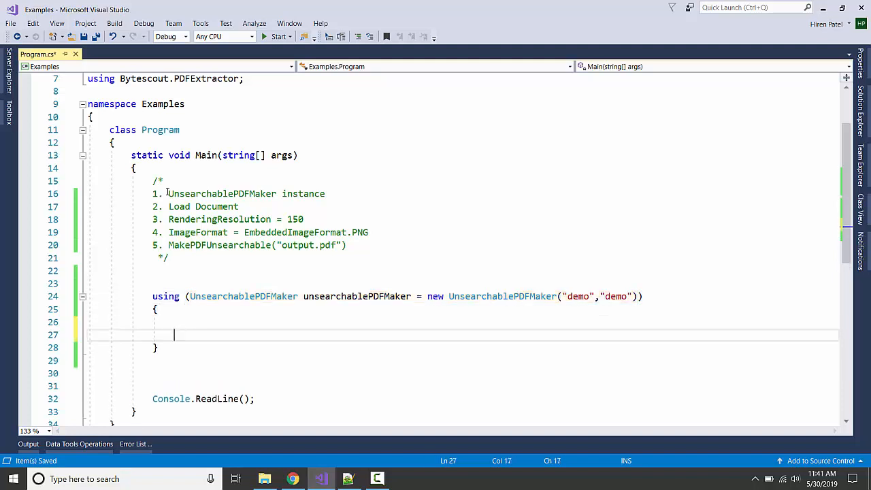
Add a load-document comment and call LoadDocumentFromFile("sample_program1.pdf")
text(// Load document)
text(unsearchablePDFMaker.LoadDocumentFromFile("sample_program1.pdf"))
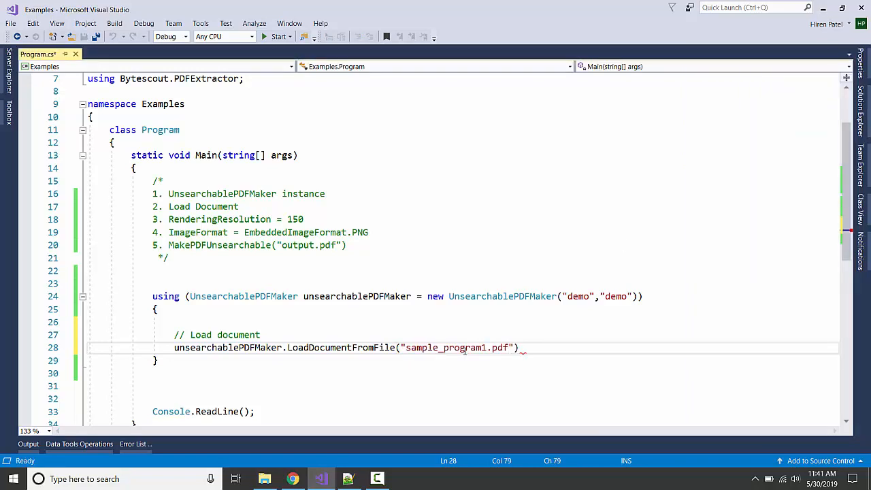
key(Enter)
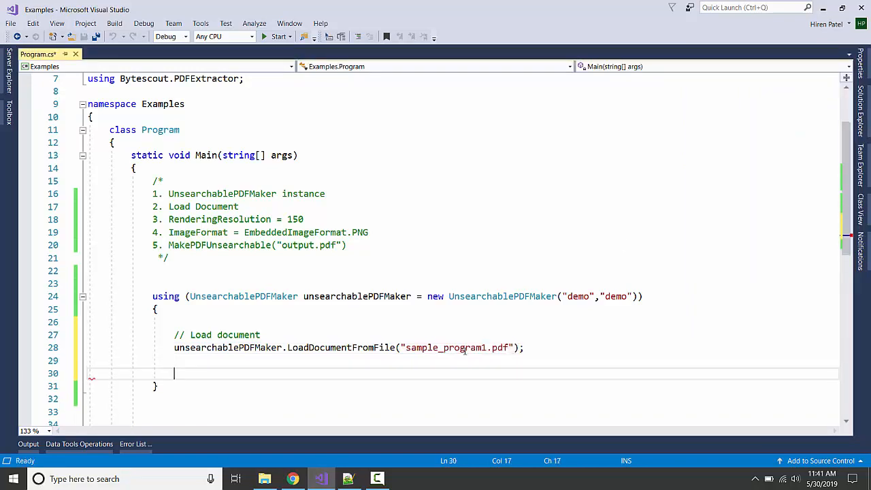
Set unsearchablePDFMaker.RenderingResolution = 300 under a resolution comment
text(// Resolution)
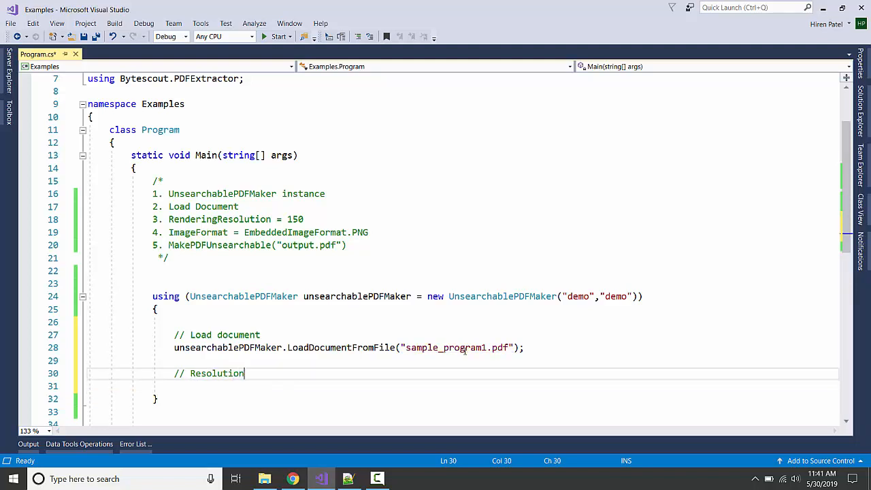
text(unsearchablePDFMaker.RenderingResolution =)
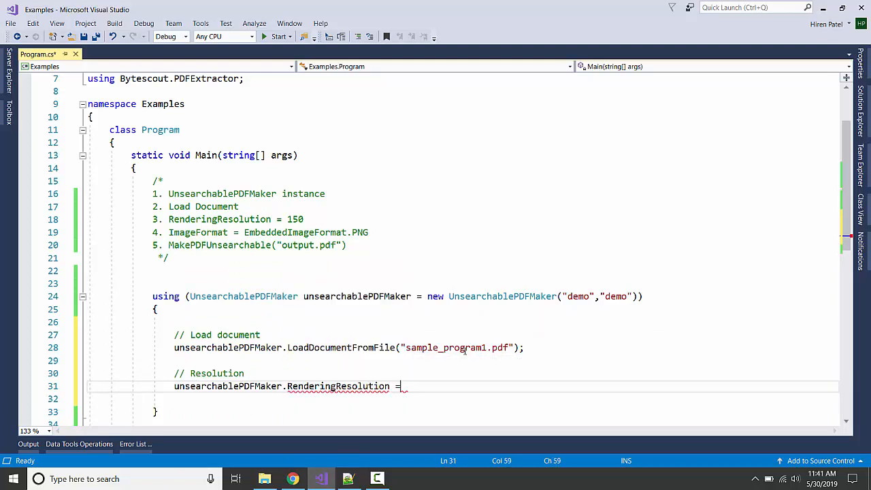
text(3)
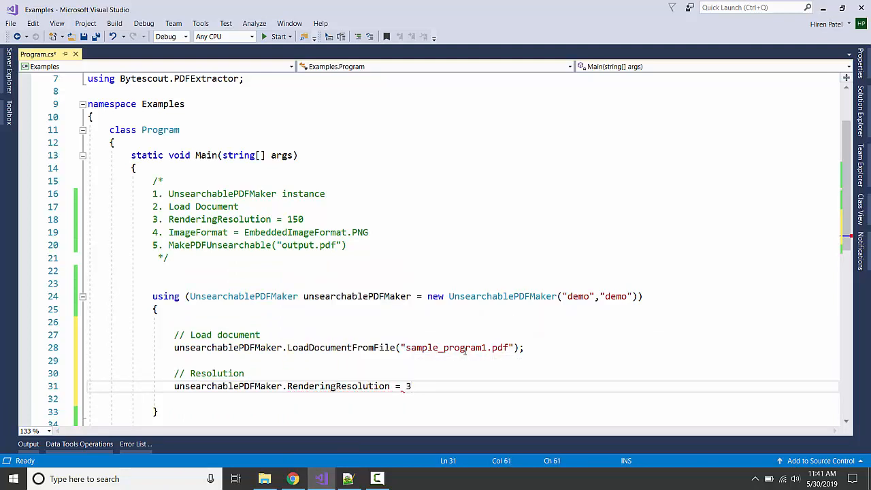
text(00;)
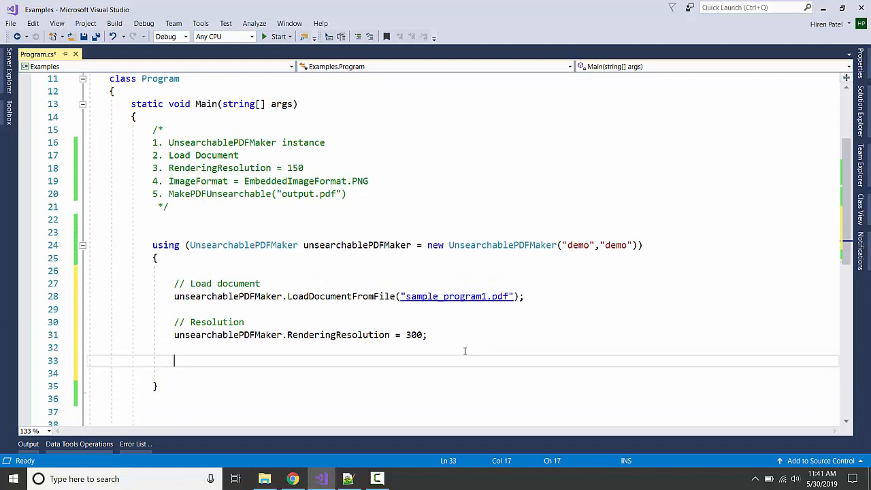
Set ImageFormat = EmbeddedImageFormat.PNG under an image-format comment
text(// Image Format)
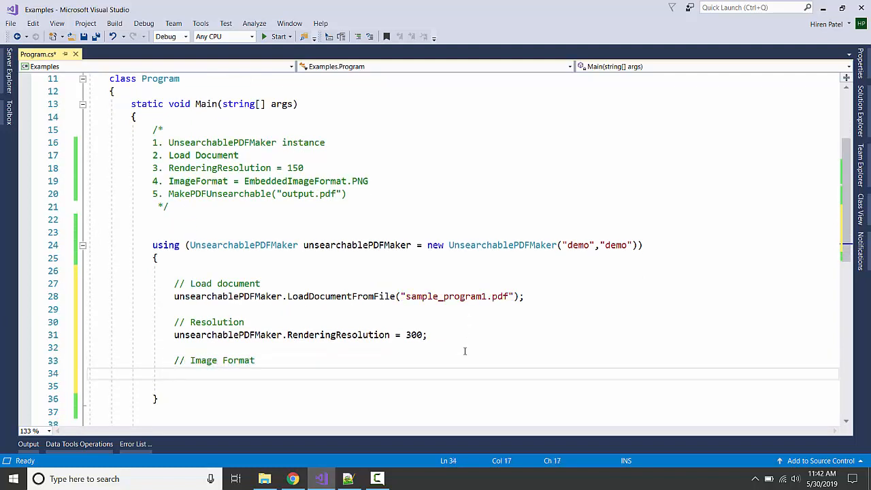
text(unsearchablePDFMaker.ImageFormat)
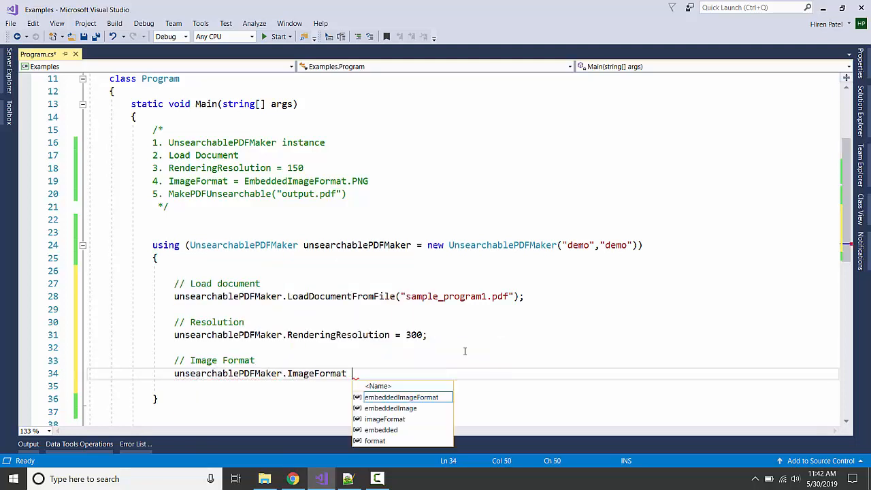
text(= EmbeddedImageFormat.PNG;)
text(//)
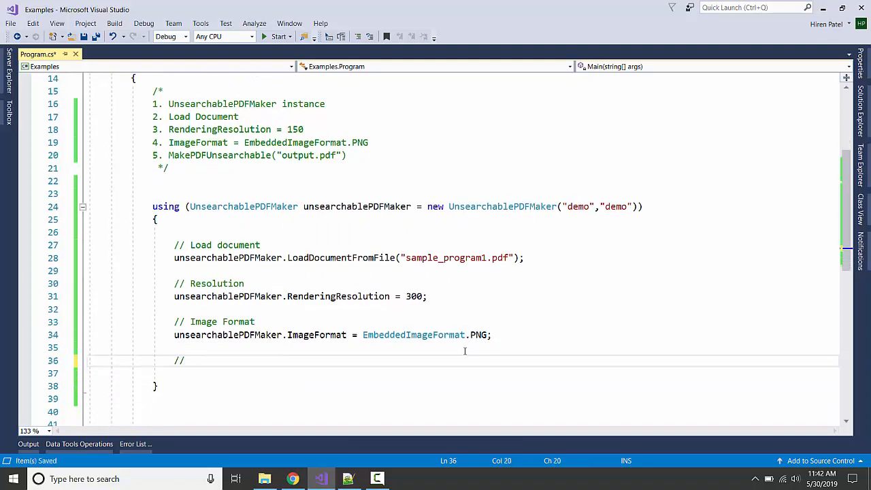
Add an // Output comment and call MakePDFUnsearchable("output.pdf") with the single-filename overload
text(Output)
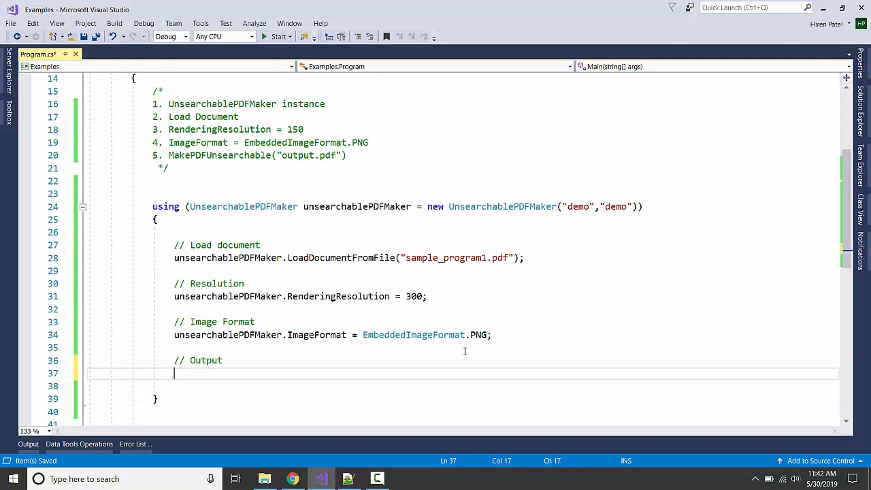
text(unsearchablePDFMaker.)
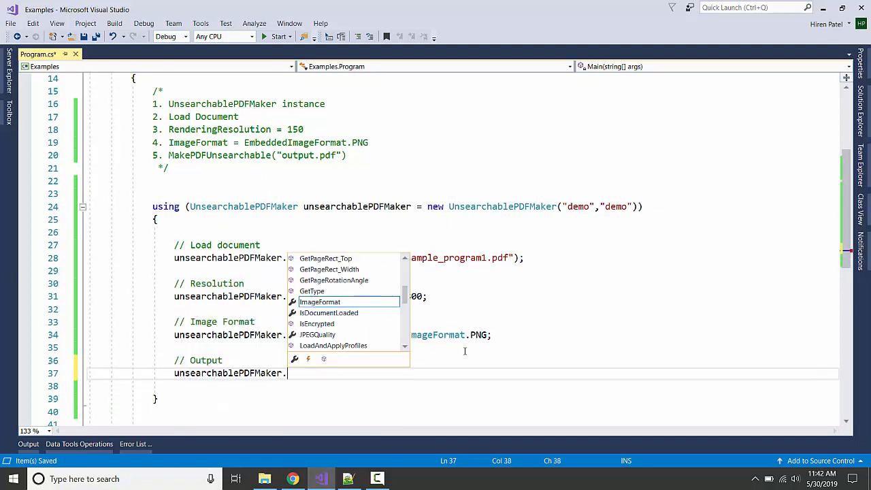
text(make)
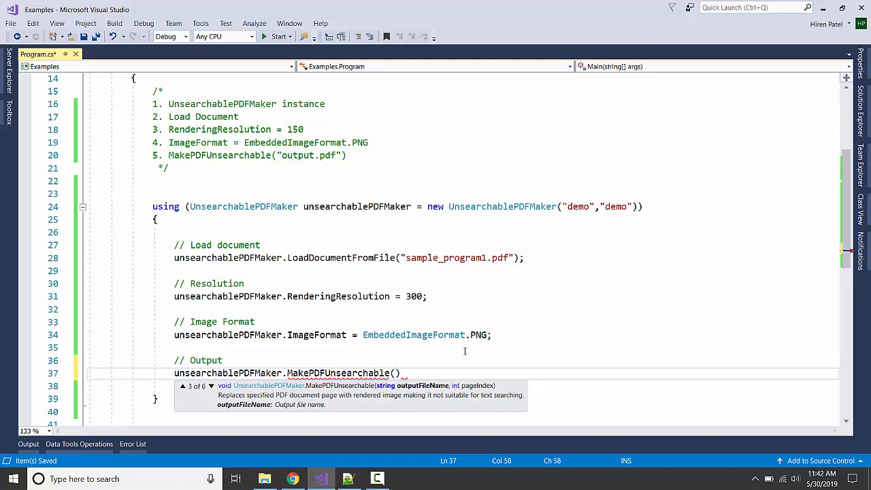
key(Down)
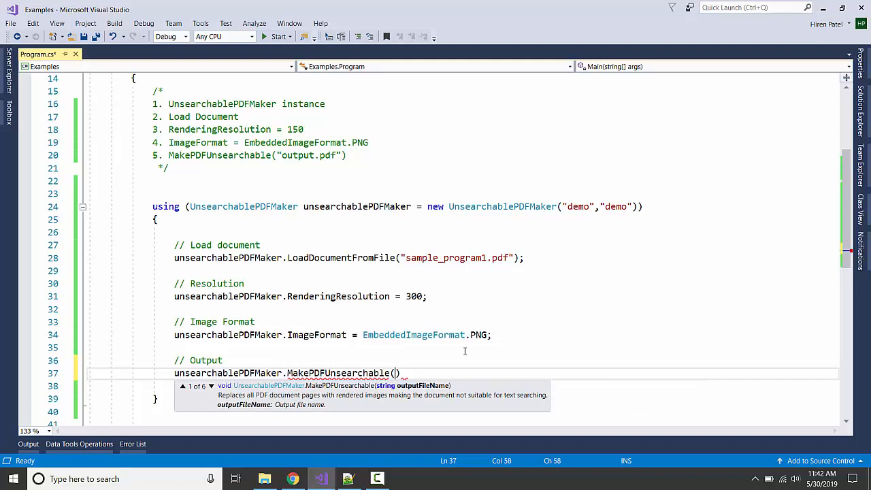
text(")
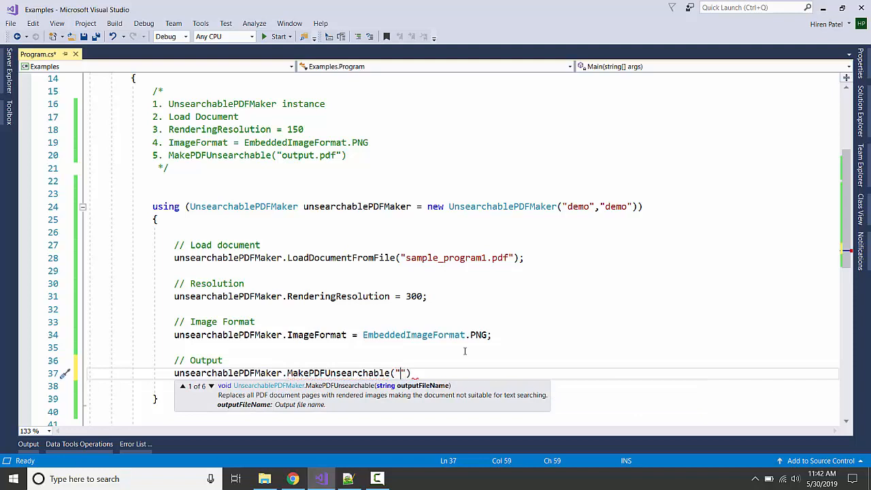
text(output.pdf)
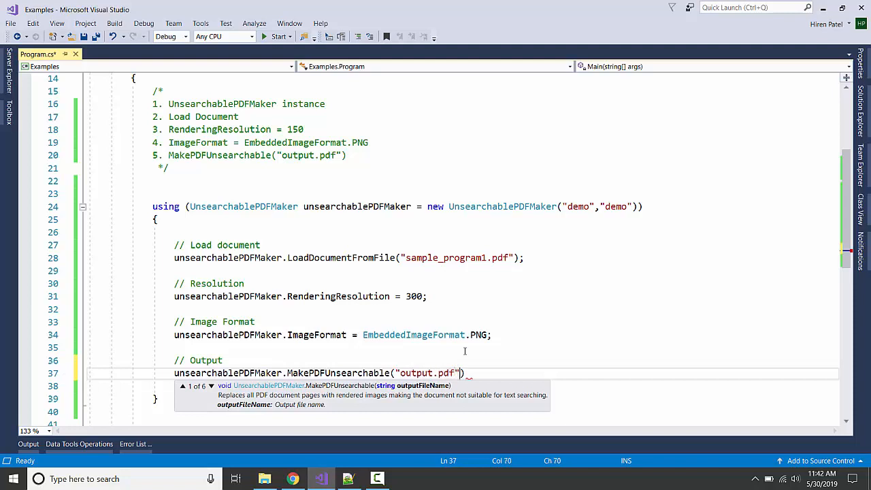
text(;)
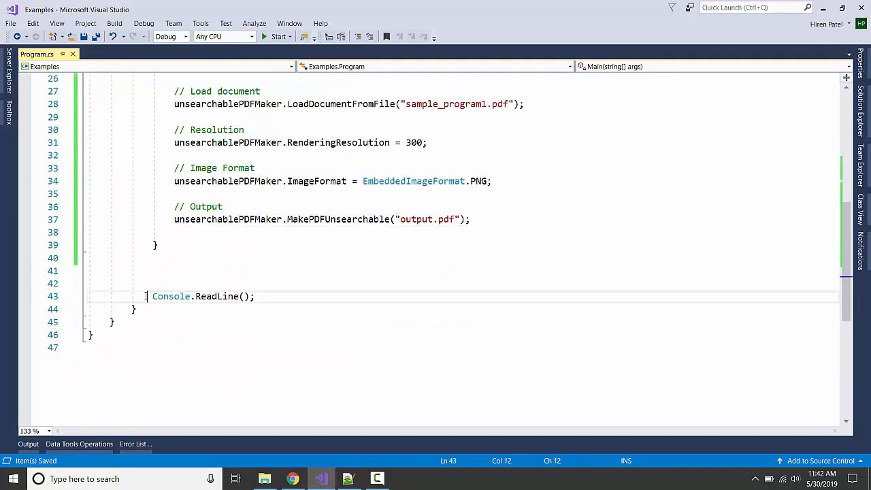
Comment out Console.ReadLine() and start the program
text(//)
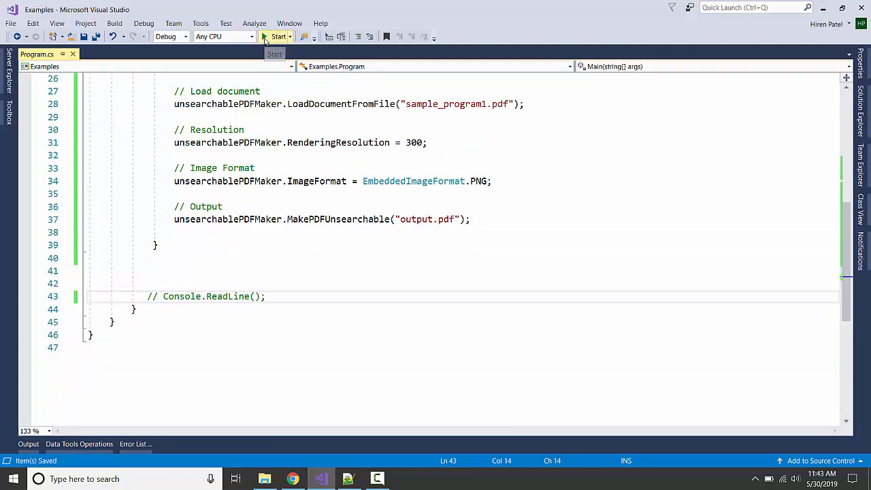
click(275, 36)
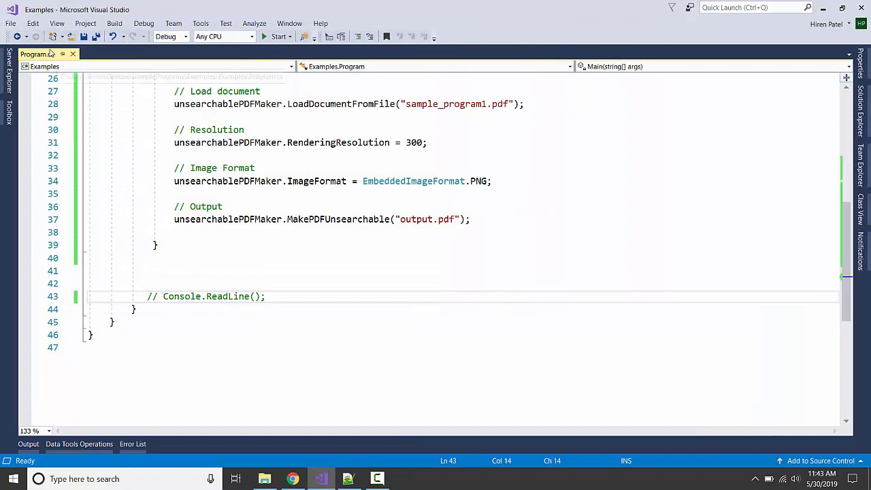
right_click(34, 55)
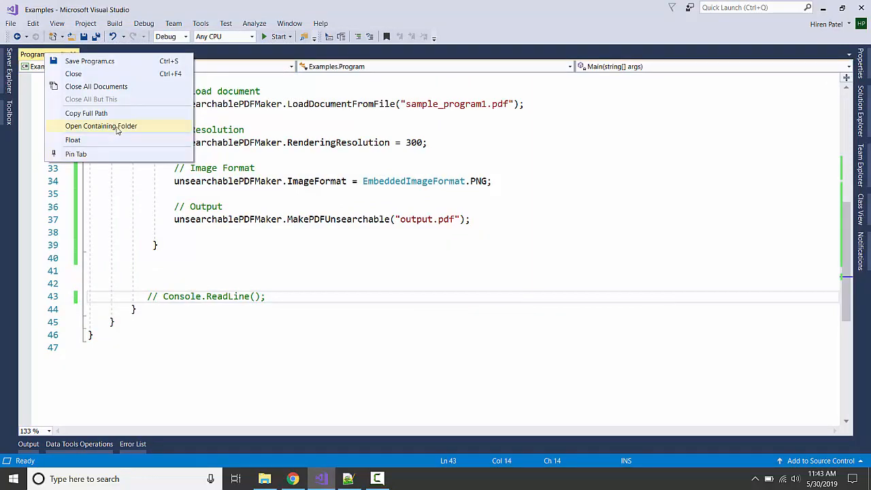
Show the containing Debug folder and open the generated output.pdf in Acrobat Reader
click(101, 125)
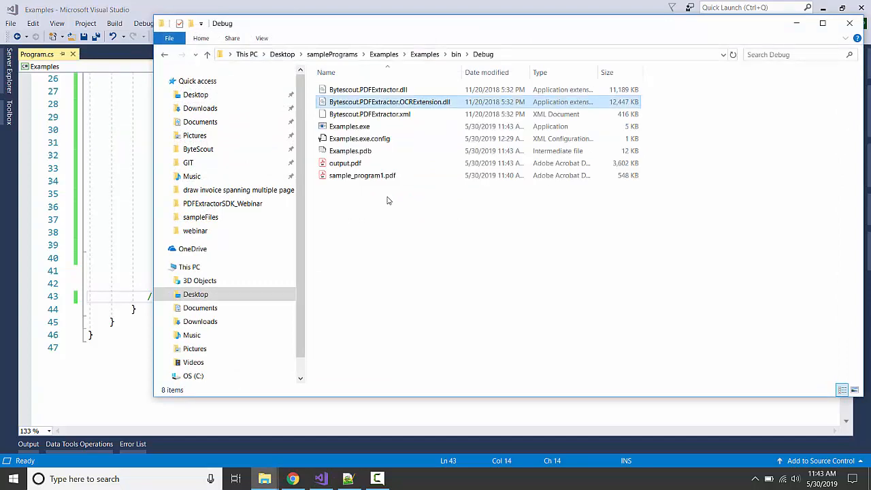
click(344, 163)
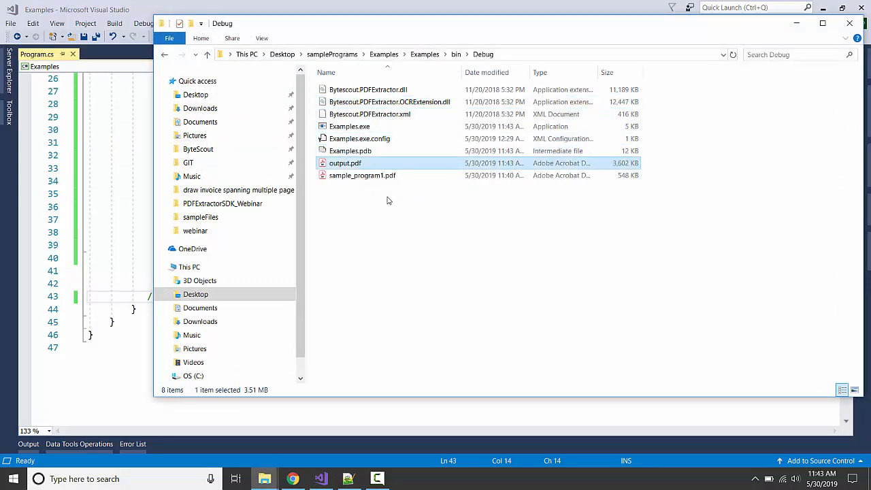
double_click(344, 163)
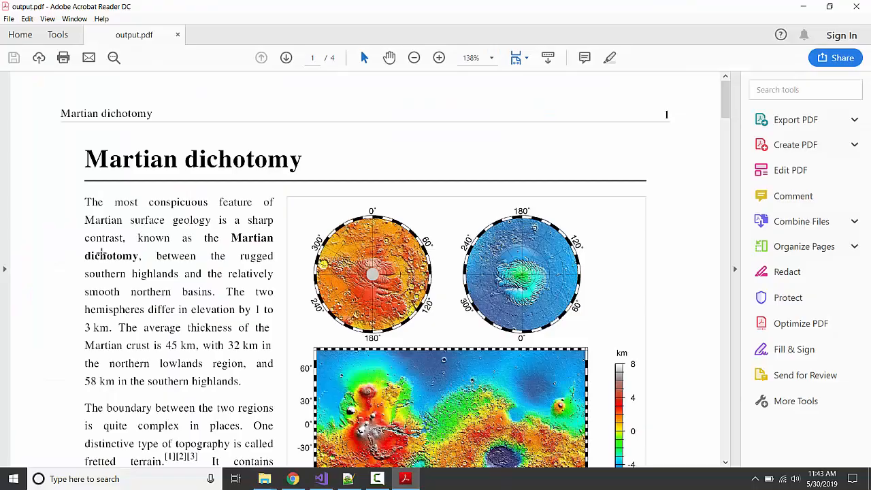